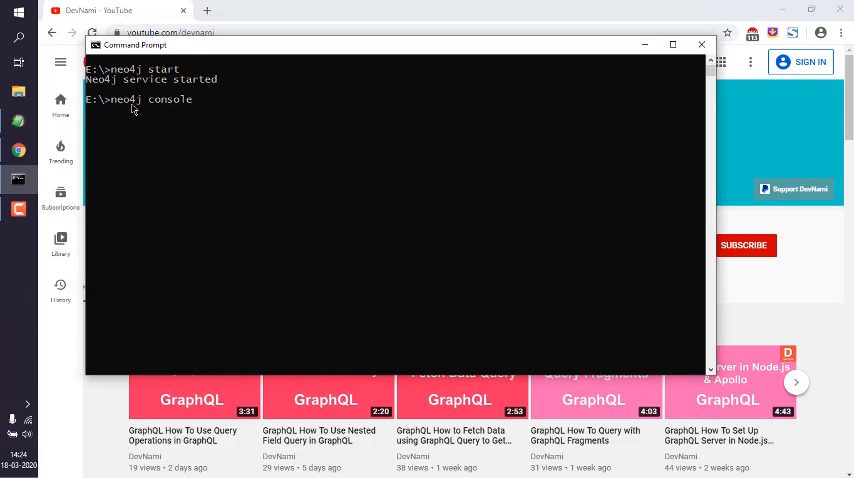
mouse_move(190, 116)
type("loca")
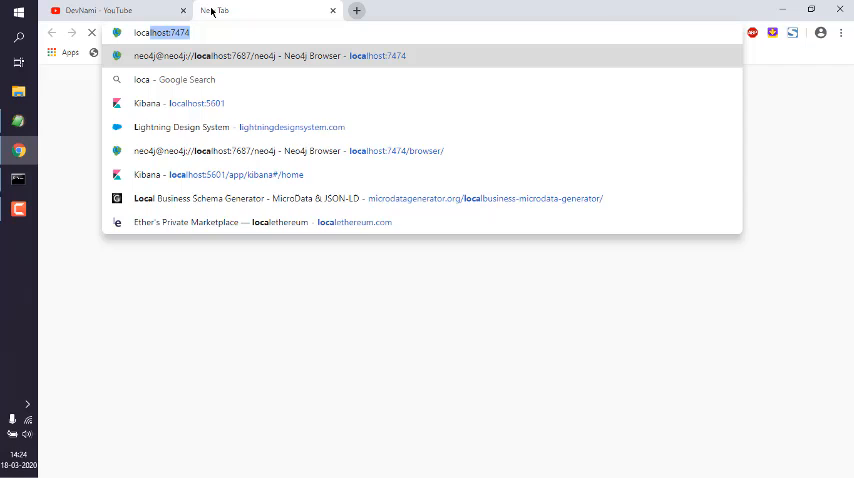
- Load Neo4j Browser at localhost:7474 and connect as user neo4j
key("Return")
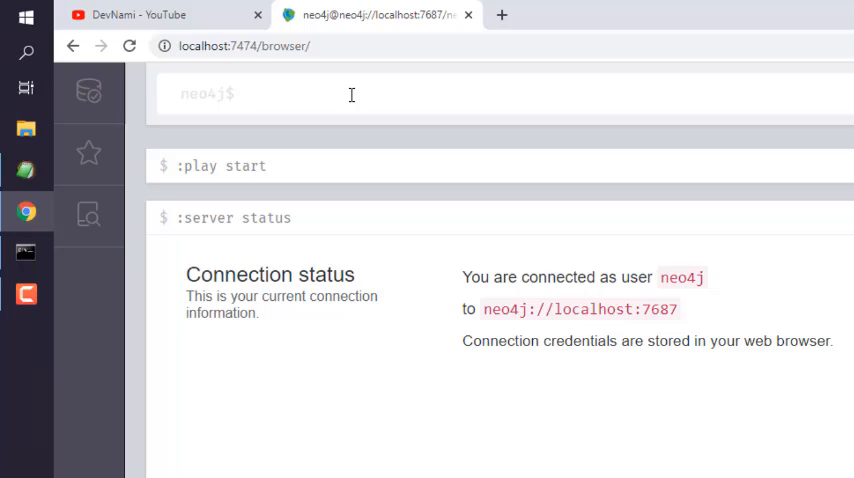
- Run MATCH (n) RETURN n, returning 25 nodes and 2 relationships as a graph
type("MATCH")
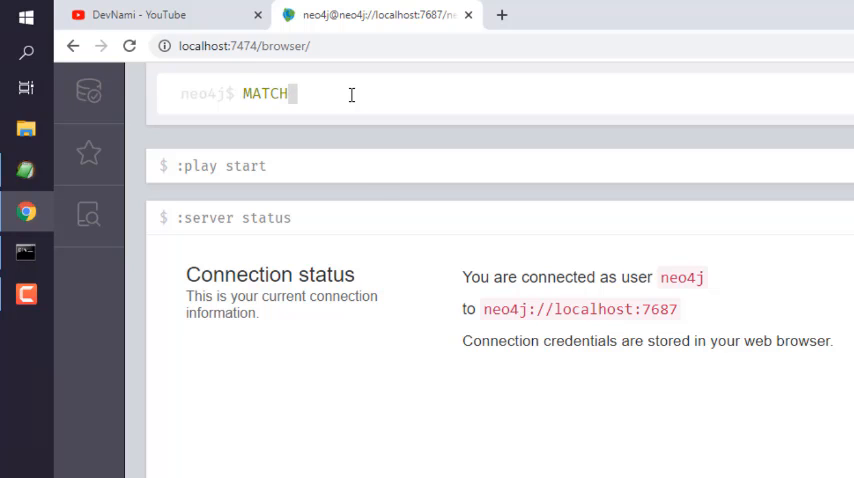
type("(n)")
type("RETURN")
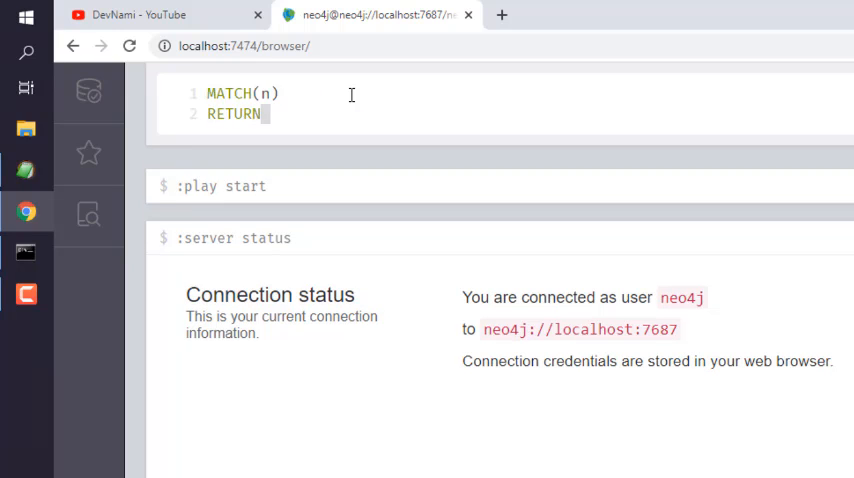
type("n")
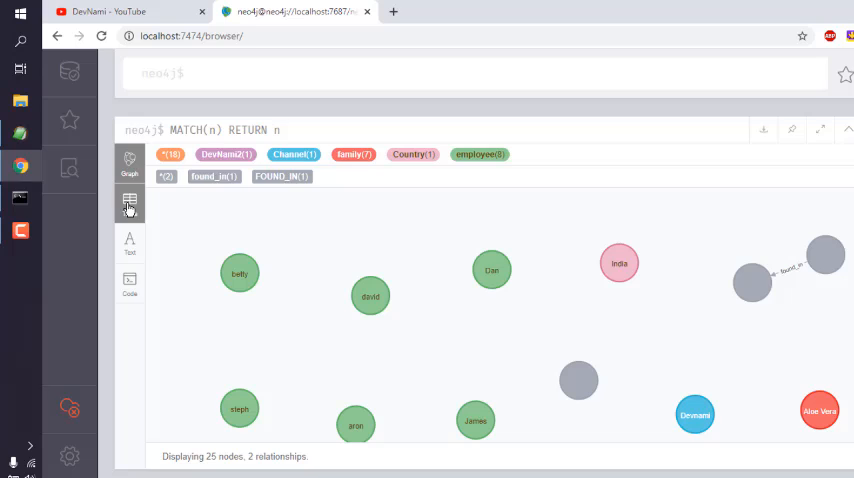
- Show the all-nodes result as property records and reveal the CSV/JSON export options
left_click(128, 200)
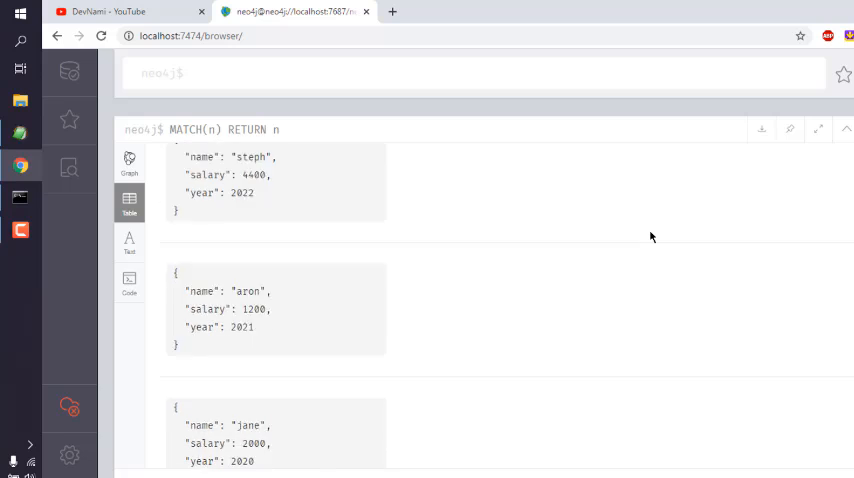
left_click(760, 128)
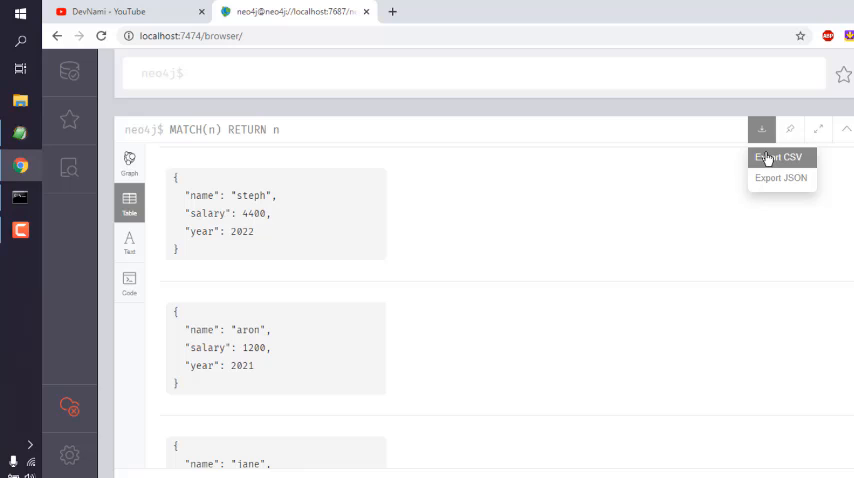
mouse_move(780, 178)
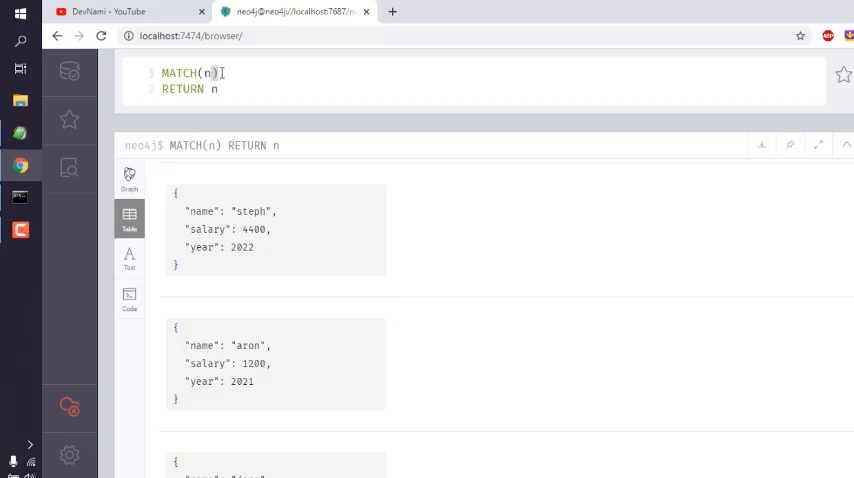
- Run MATCH(n:employee) RETURN n and export the employee nodes as JSON
type(":emp")
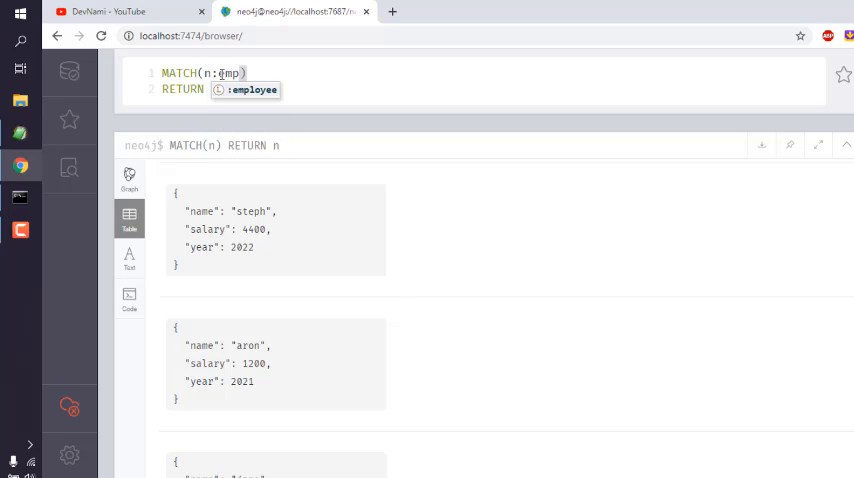
left_click(248, 90)
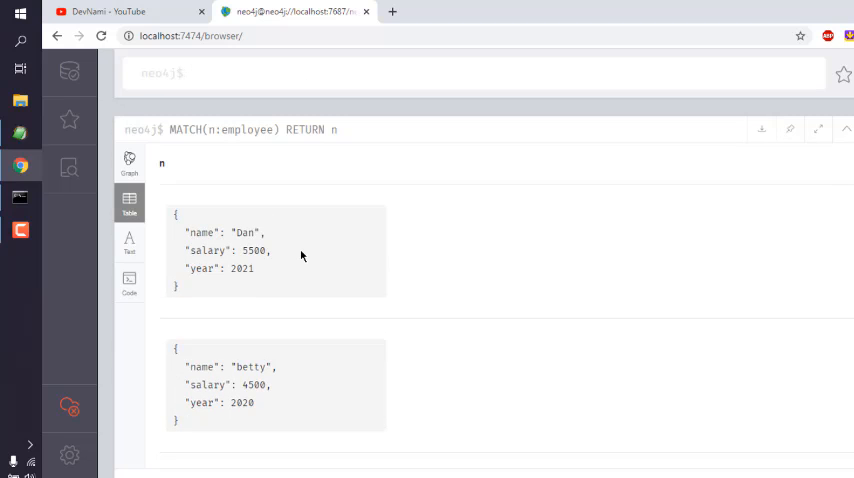
scroll("down", 3)
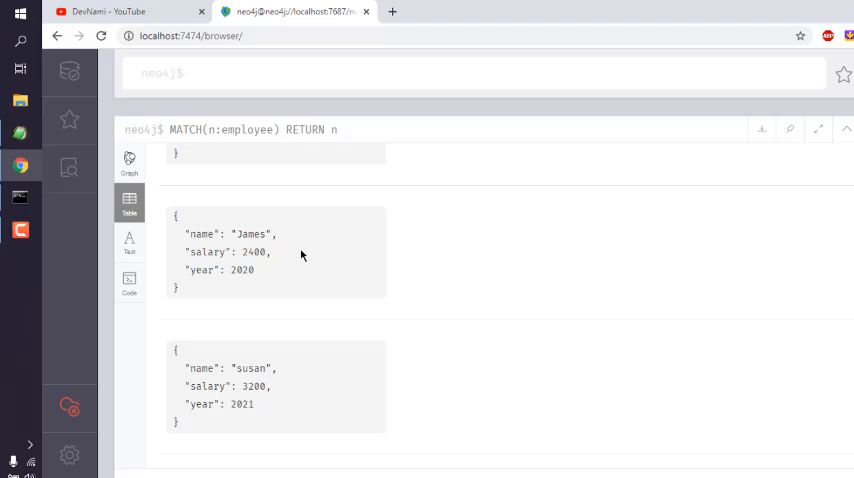
left_click(760, 128)
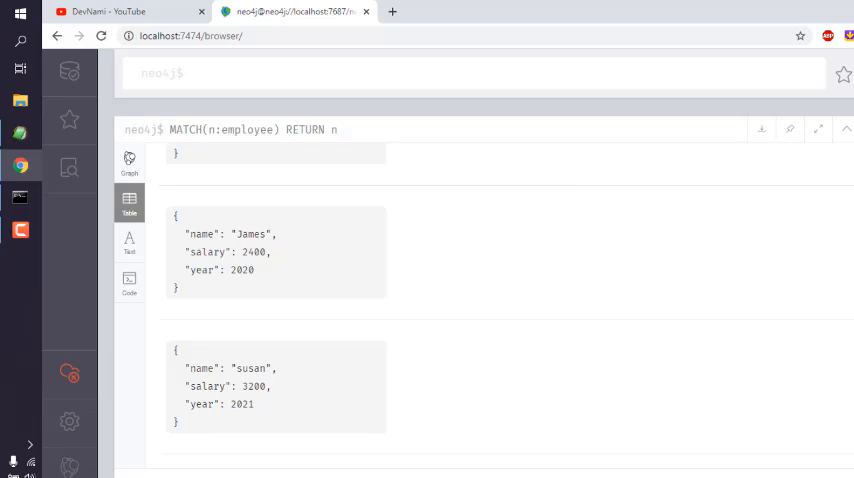
mouse_move(320, 460)
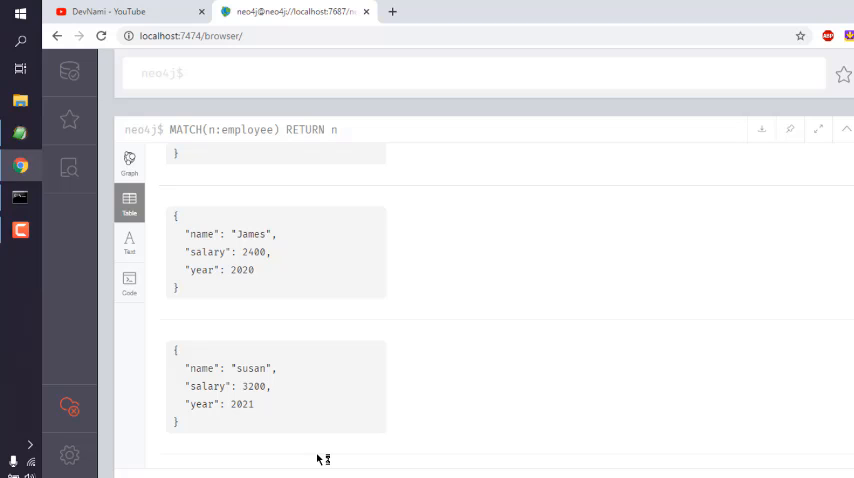
- Open the downloaded records.json in Visual Studio Code
left_click(20, 262)
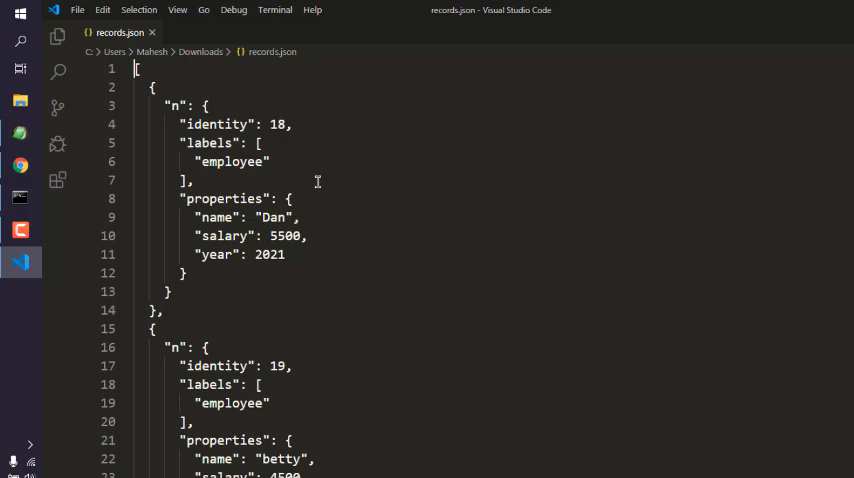
left_click(336, 180)
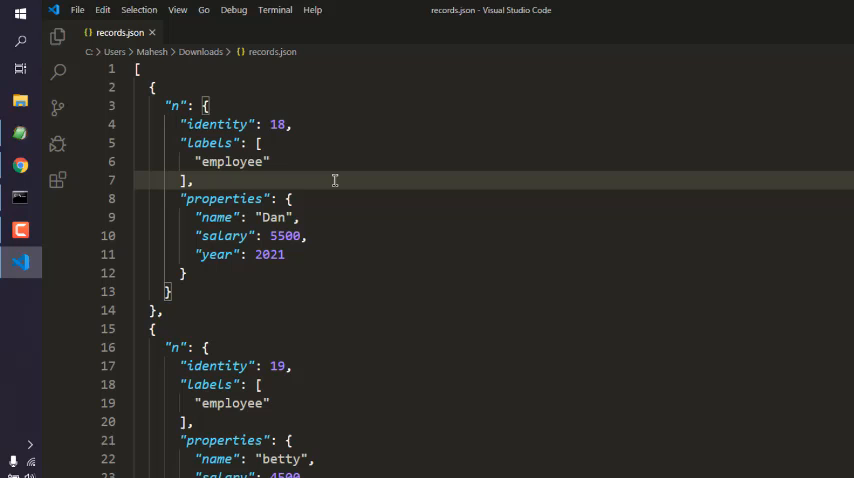
scroll("down", 3)
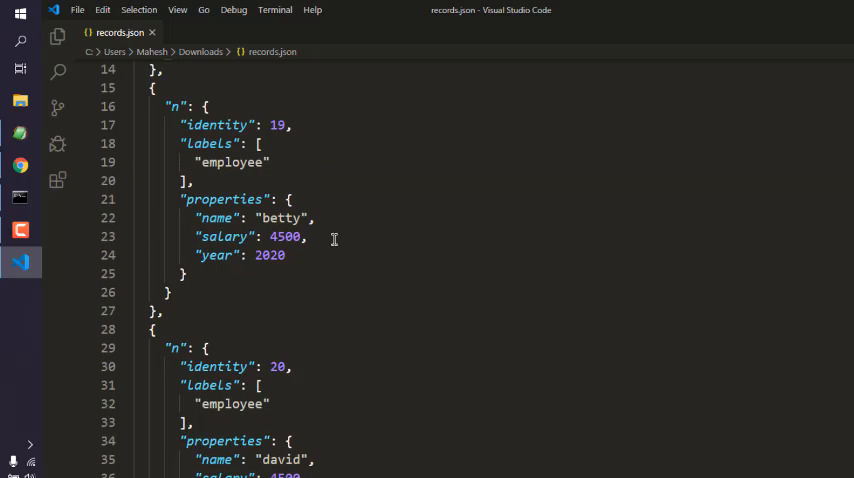
left_click(310, 236)
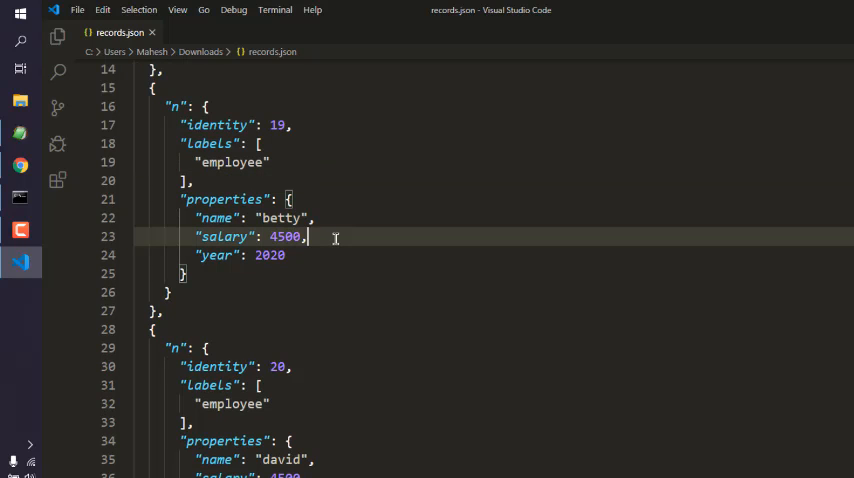